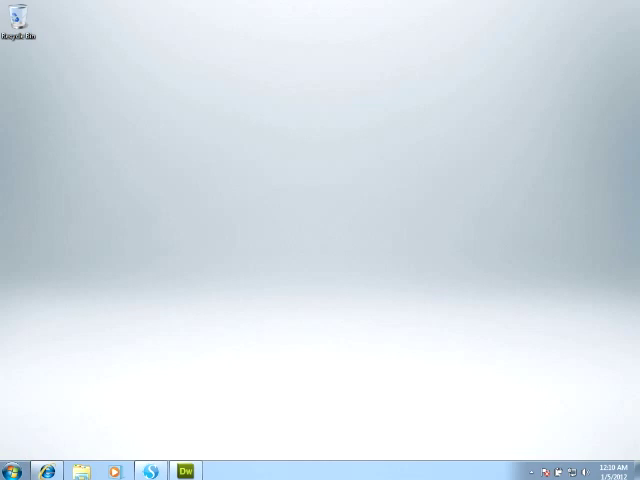
mouse_move(484, 125)
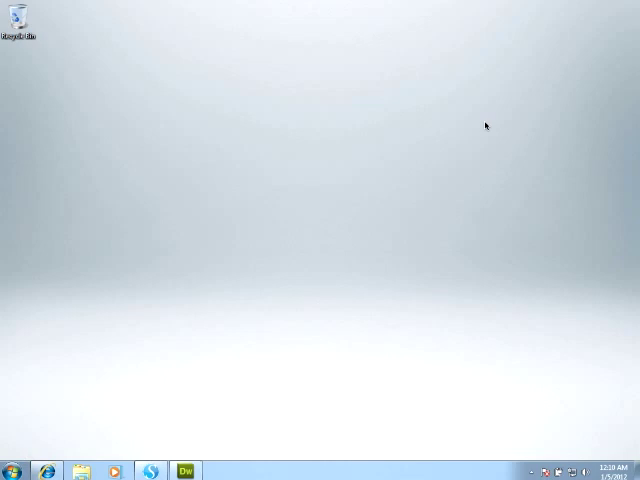
mouse_move(279, 348)
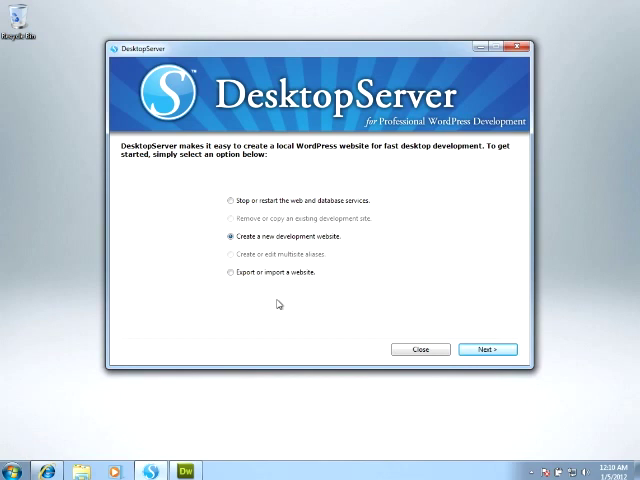
Step: Check DesktopServer's service stop/restart options, then return to the wizard's first page
click(226, 201)
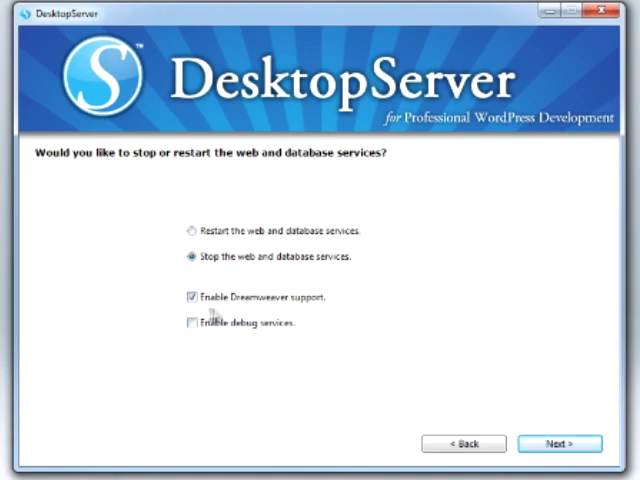
mouse_move(310, 318)
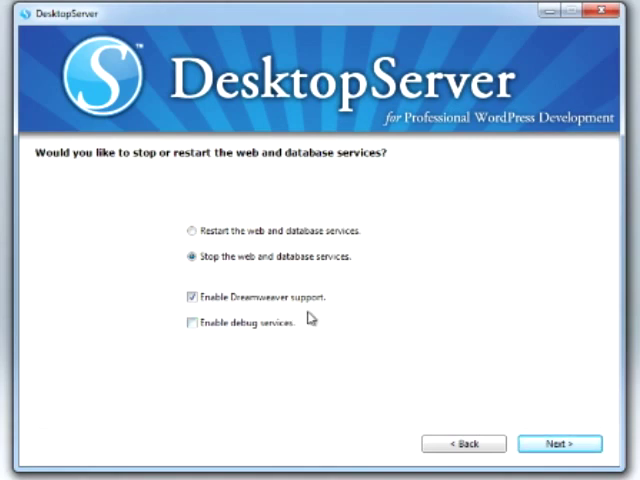
mouse_move(465, 443)
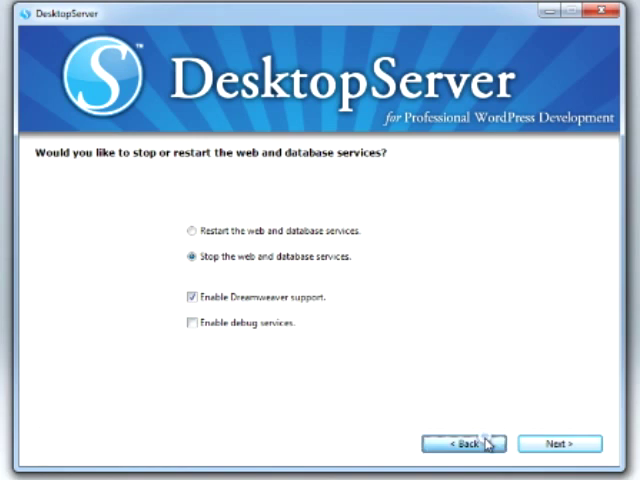
click(465, 443)
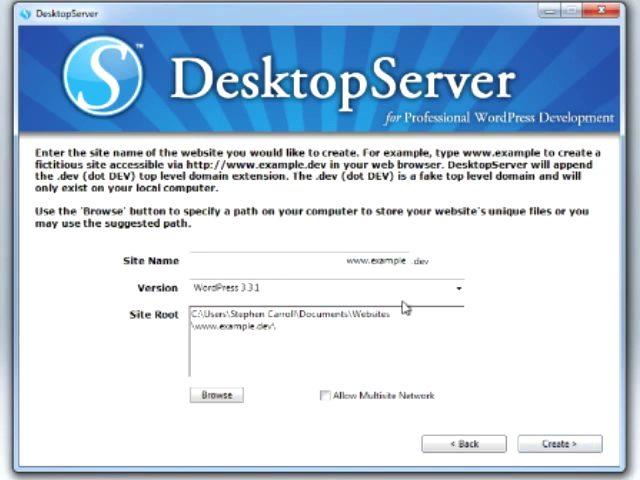
mouse_move(395, 289)
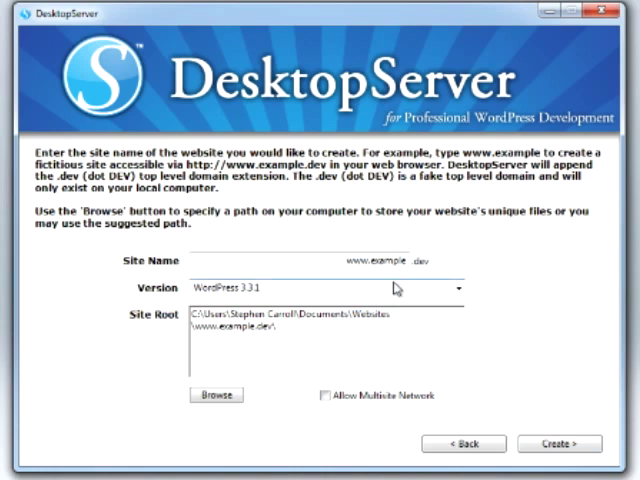
mouse_move(395, 290)
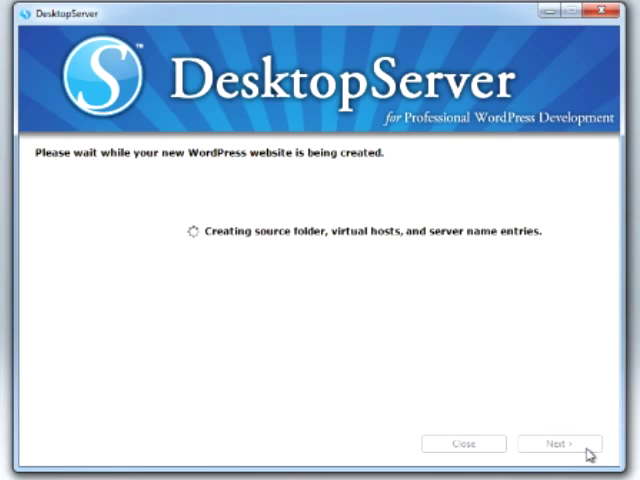
mouse_move(379, 411)
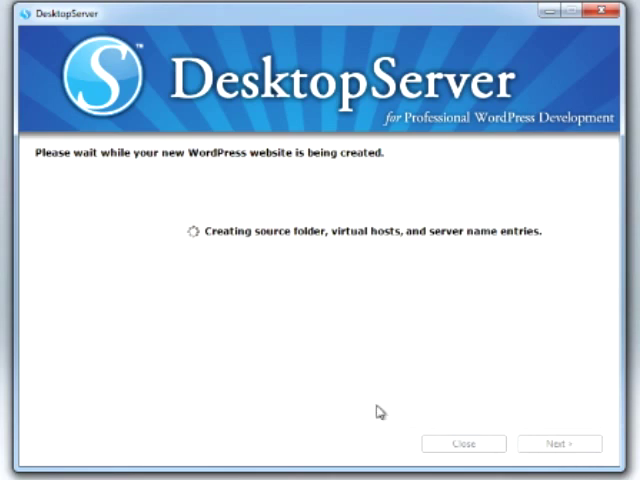
mouse_move(307, 264)
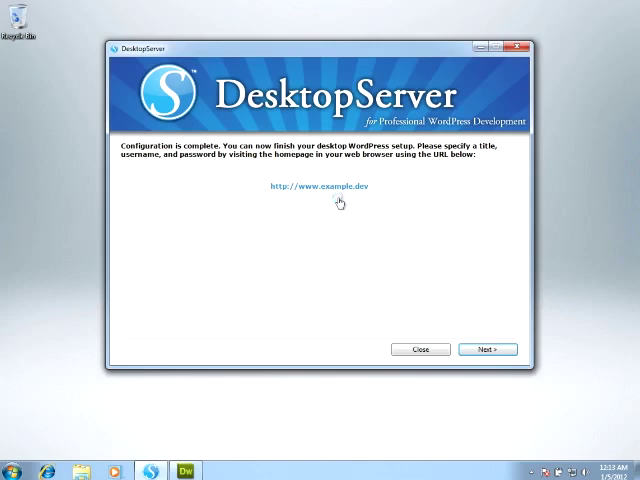
click(318, 186)
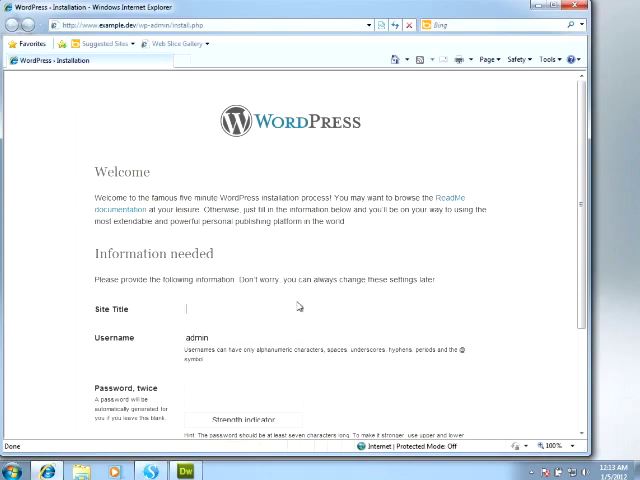
Step: Install WordPress with site title 'Example' and a password, log in, and return to the homepage
text(Example)
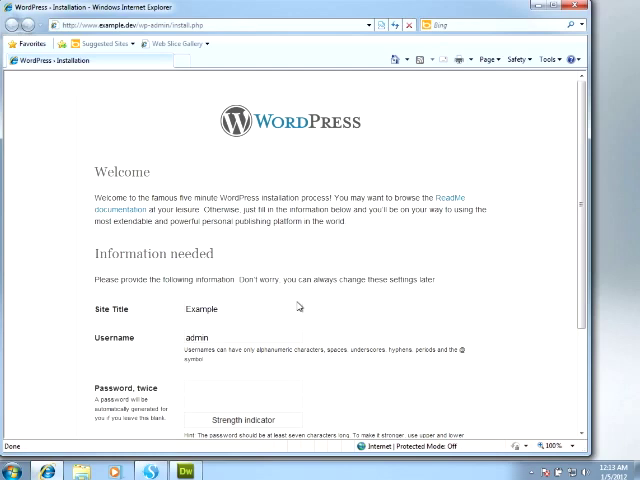
text(••••)
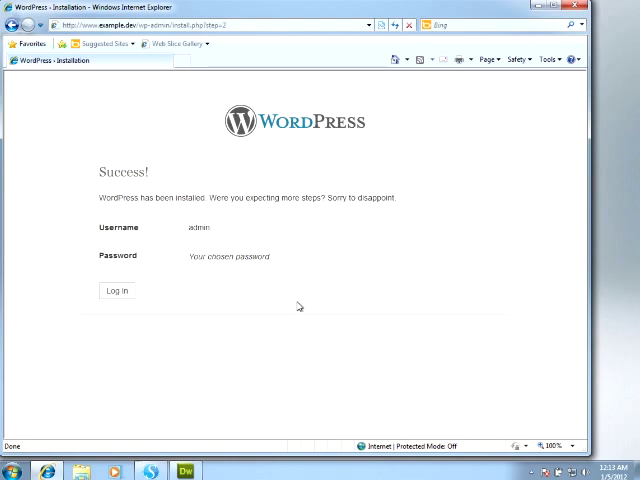
click(116, 290)
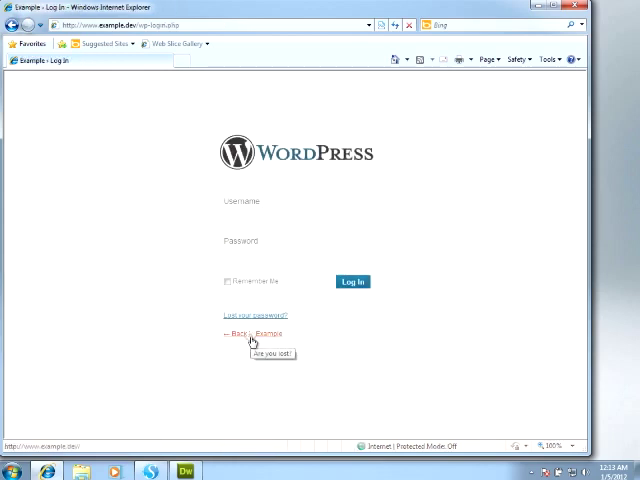
click(235, 333)
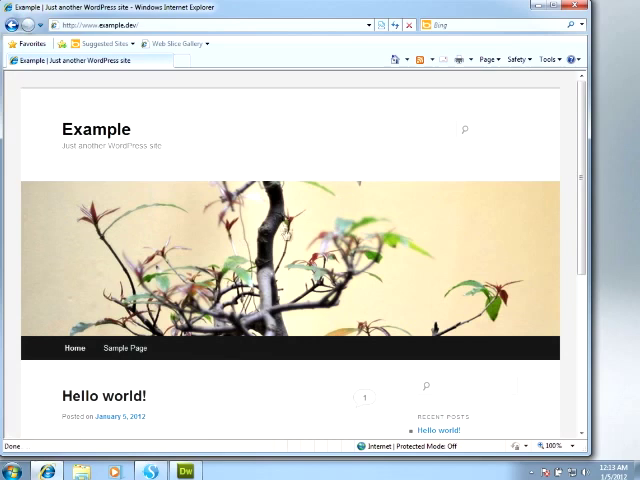
mouse_move(284, 156)
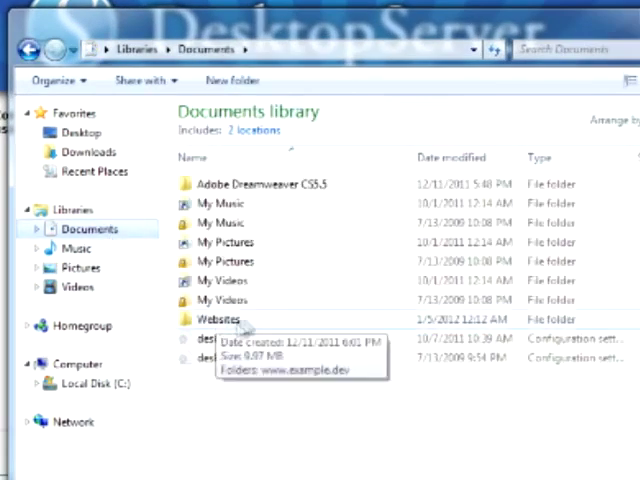
double_click(218, 318)
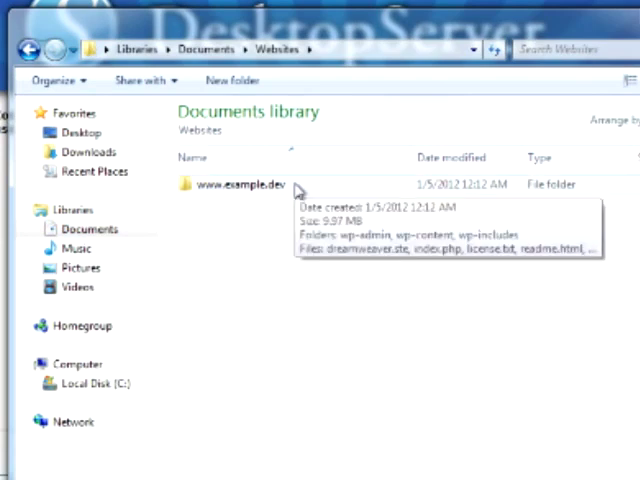
double_click(243, 185)
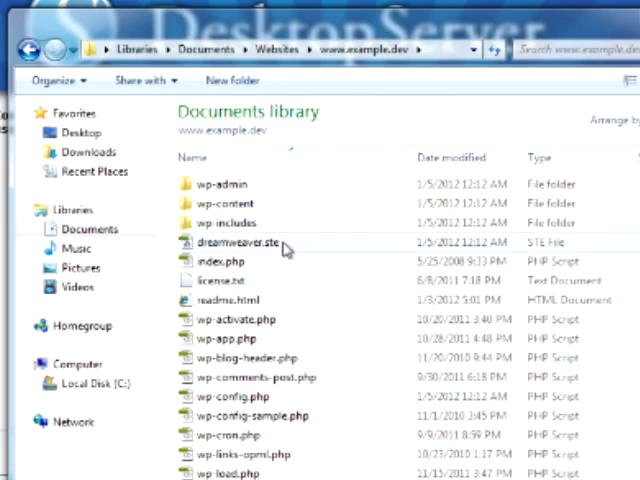
mouse_move(280, 245)
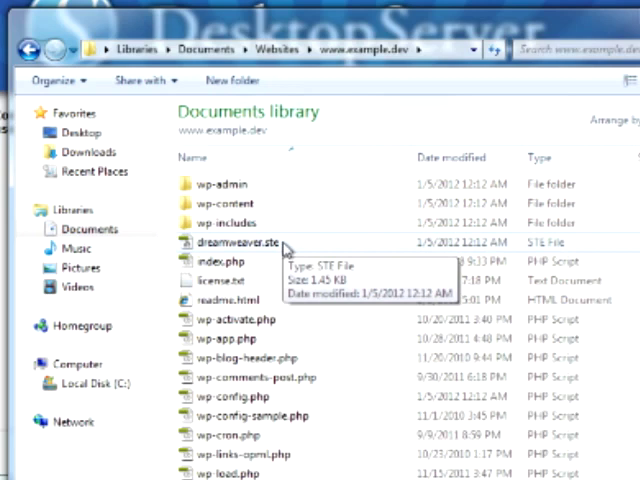
click(240, 242)
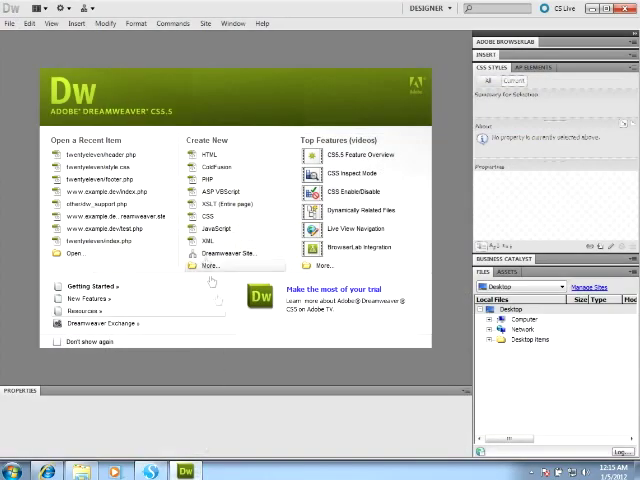
Step: Open Site > Manage Sites in Dreamweaver CS5.5
click(204, 23)
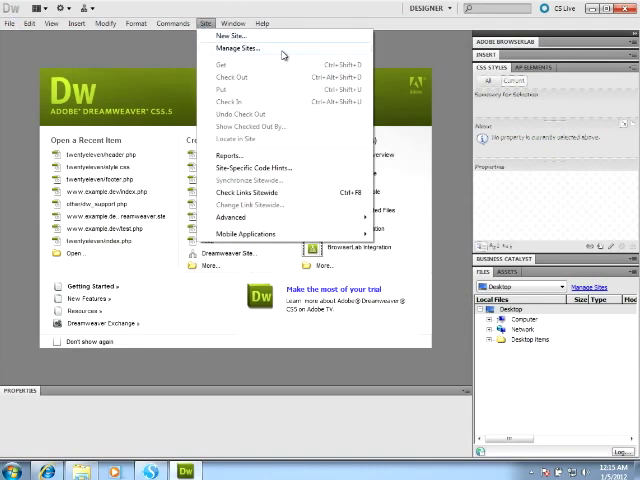
click(230, 49)
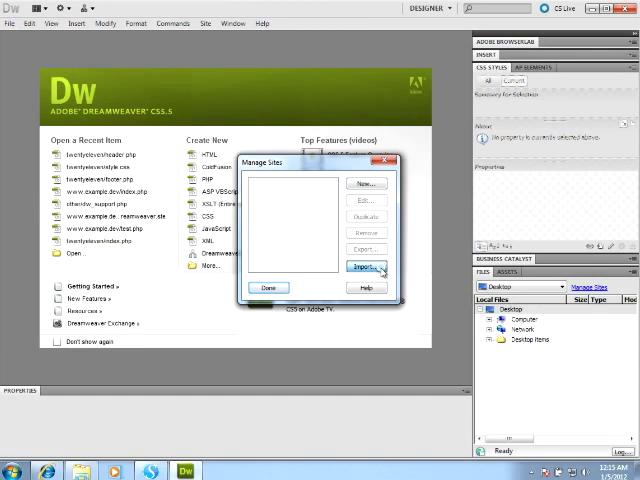
Step: Import the dreamweaver.ste site definition and close Manage Sites
click(366, 267)
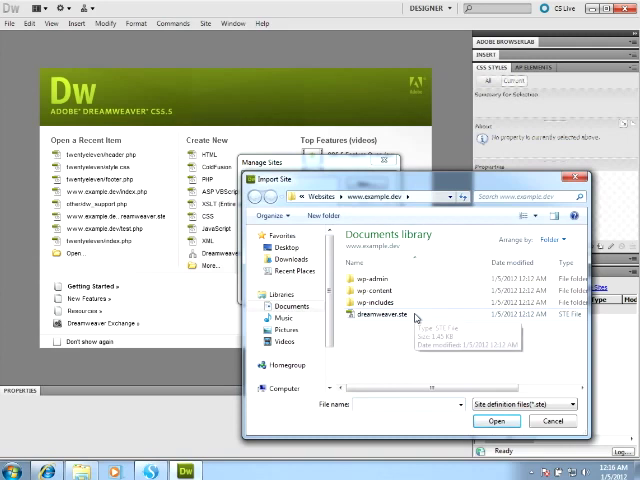
click(390, 314)
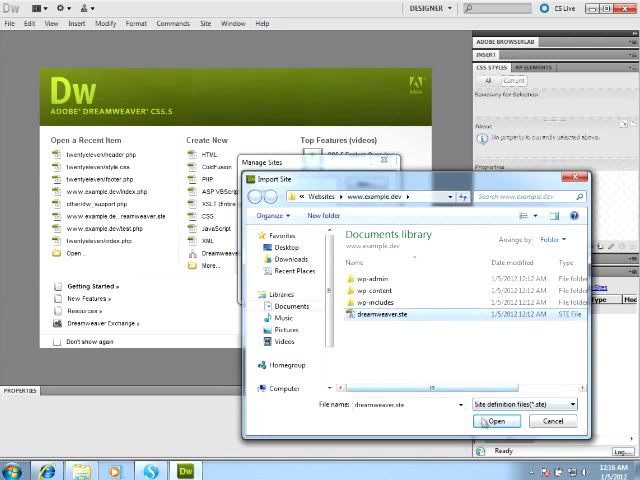
click(496, 421)
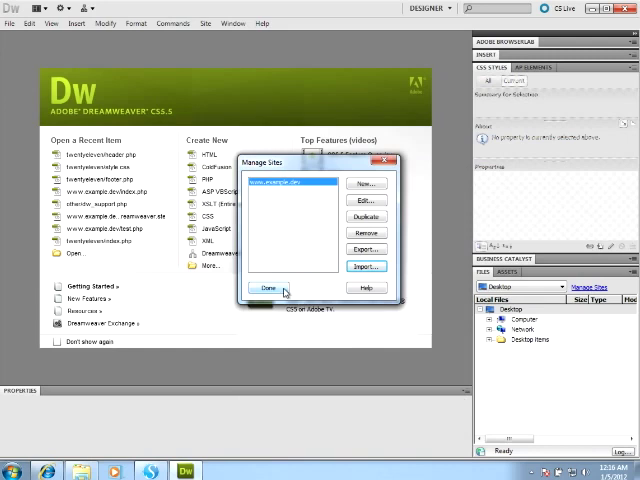
click(265, 288)
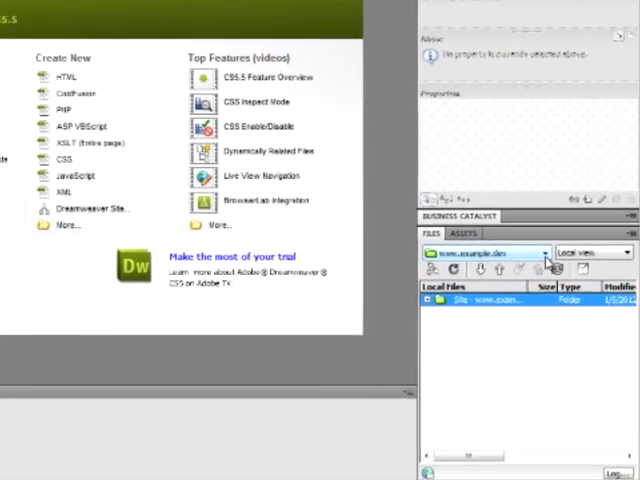
click(540, 251)
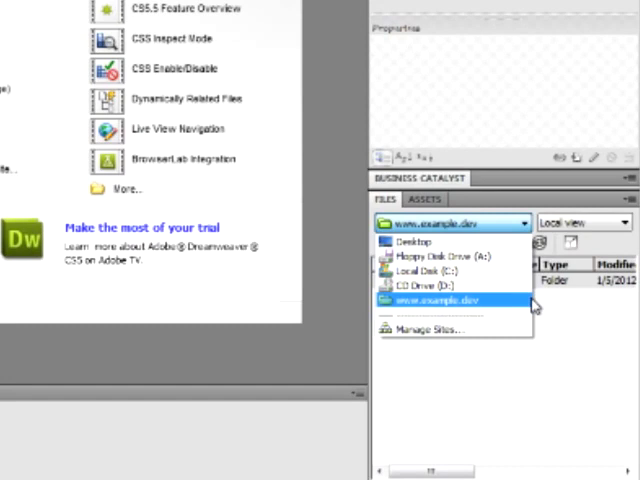
mouse_move(510, 305)
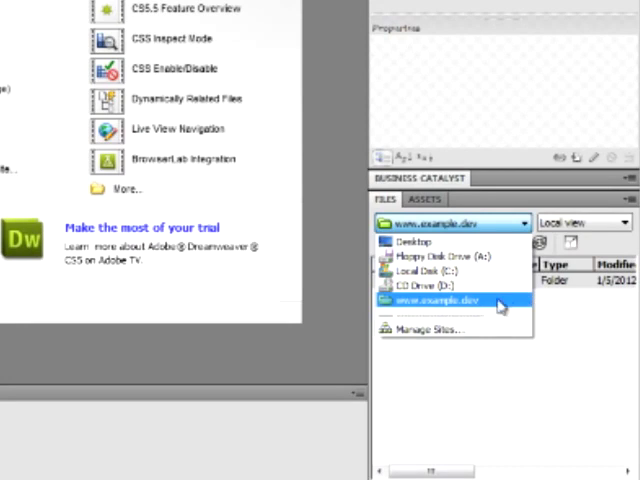
click(441, 298)
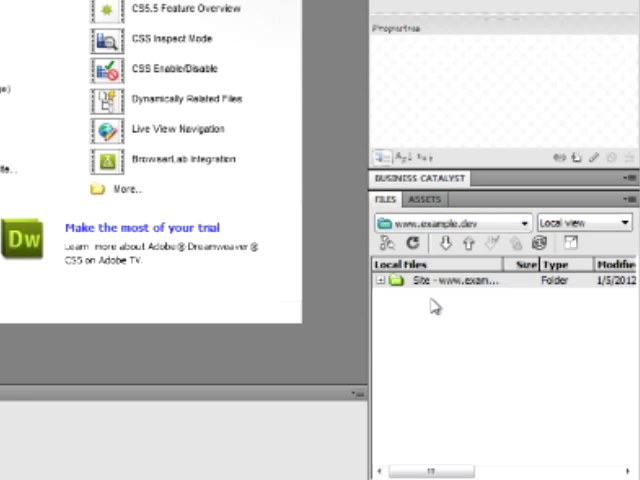
click(381, 289)
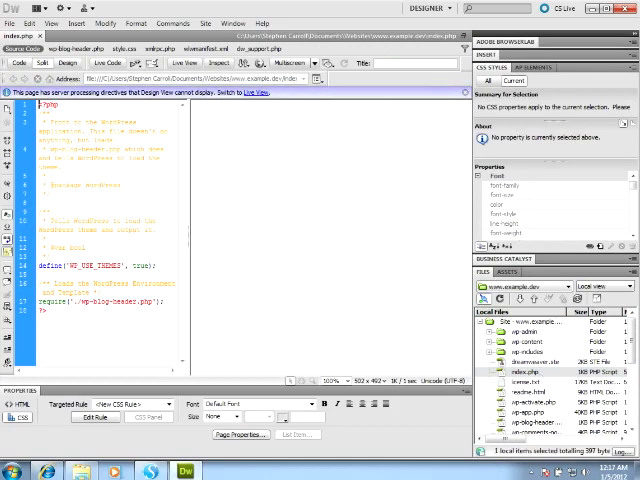
Step: Switch index.php to Live View to render the Example WordPress homepage
click(192, 63)
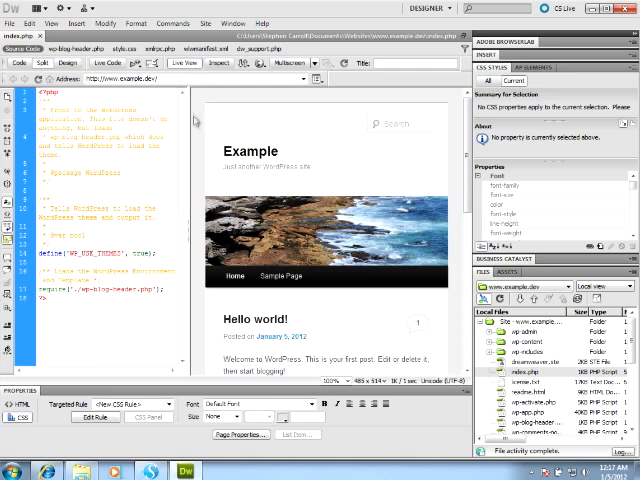
mouse_move(360, 278)
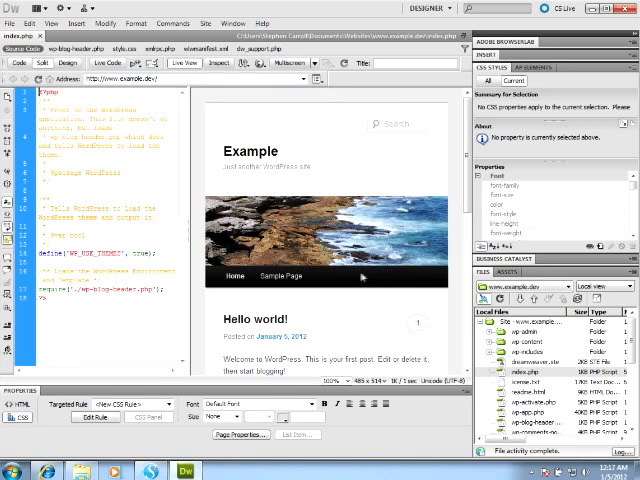
mouse_move(265, 191)
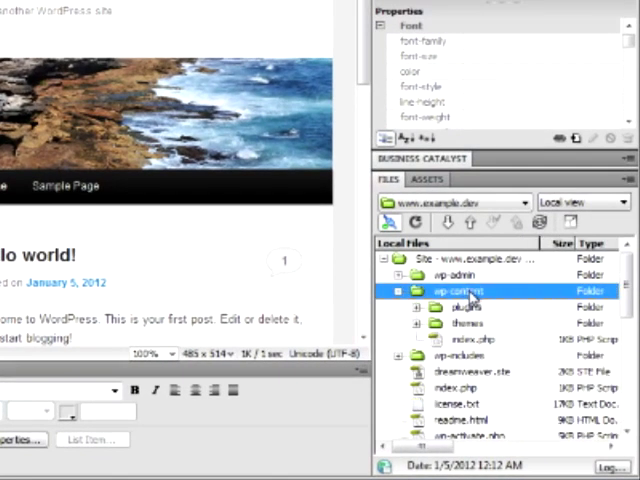
mouse_move(485, 335)
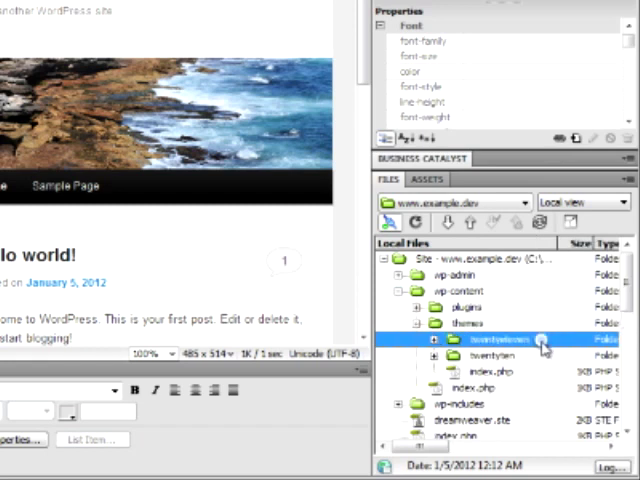
Step: Expand the twentyeleven theme folder and open its header.php
click(439, 339)
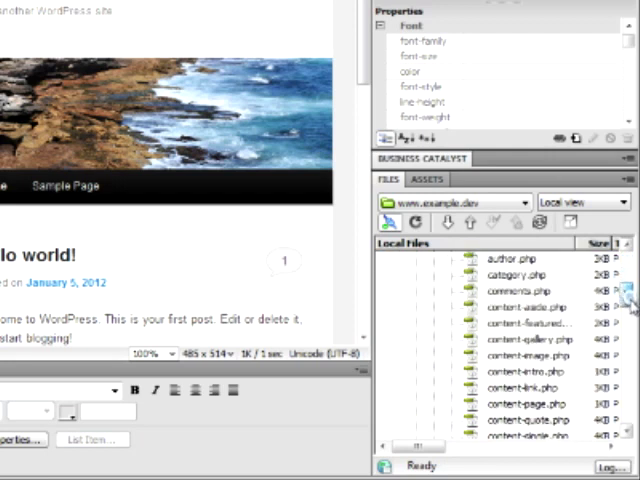
scroll(down, 3)
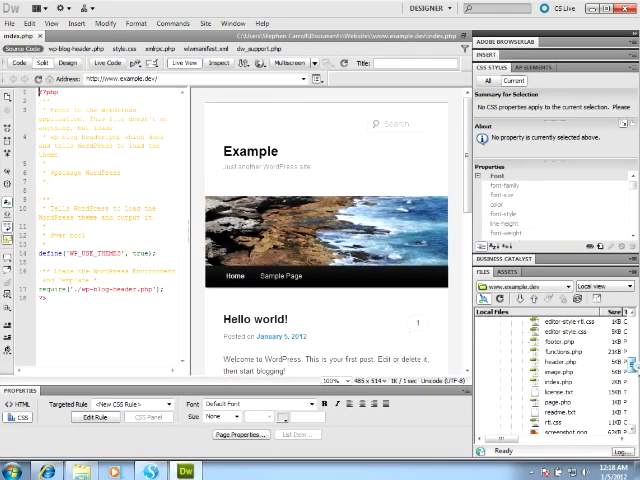
double_click(553, 361)
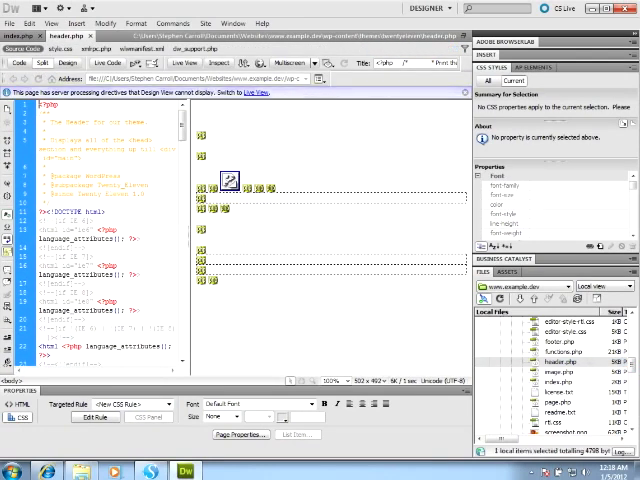
Step: Render header.php in Live View and scroll down to the site-title code
click(185, 63)
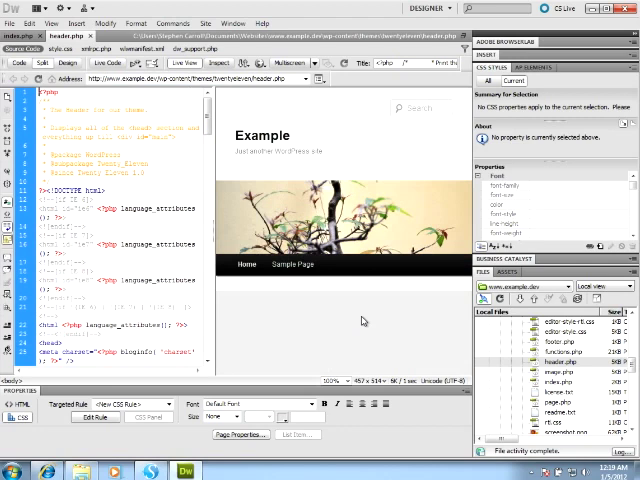
mouse_move(360, 320)
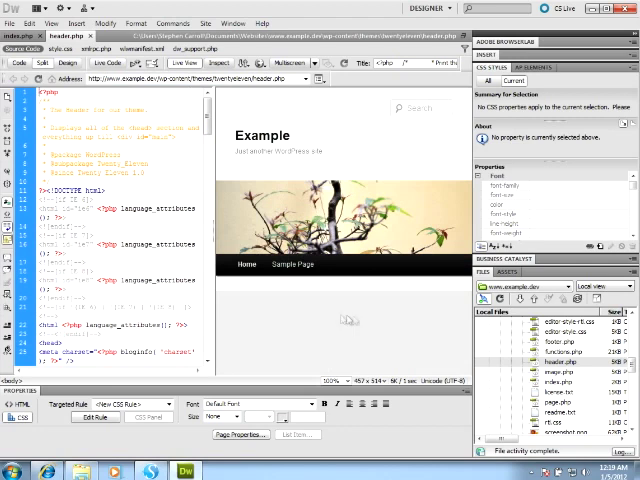
mouse_move(258, 150)
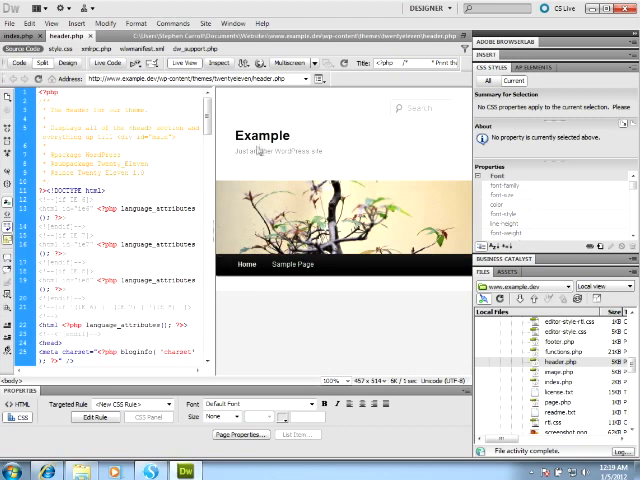
scroll(down, 3)
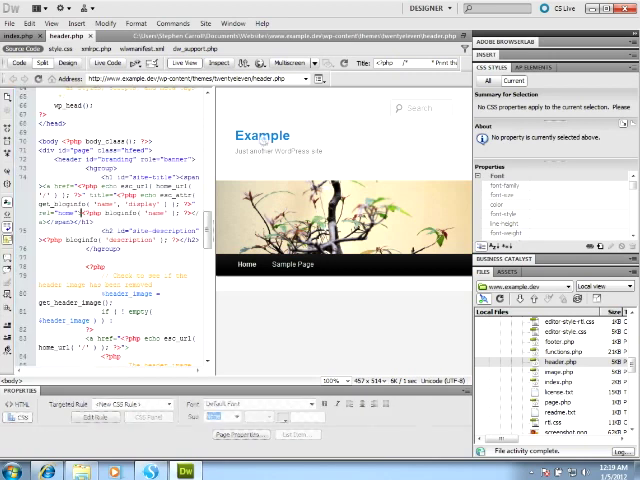
Step: Select the Example site title in Live View to edit its code
click(261, 136)
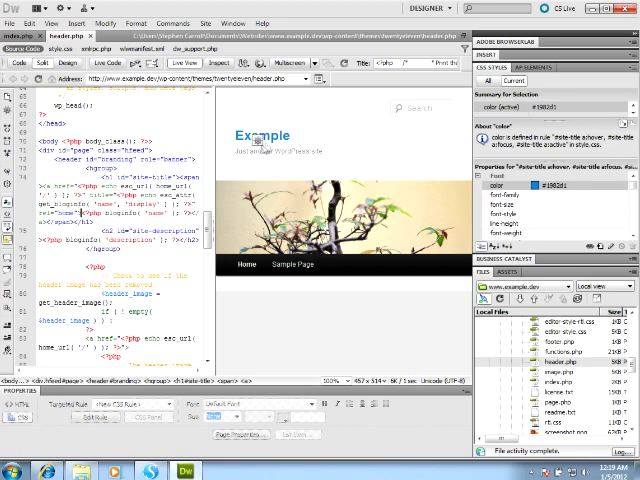
click(260, 135)
text(WordPress Site)
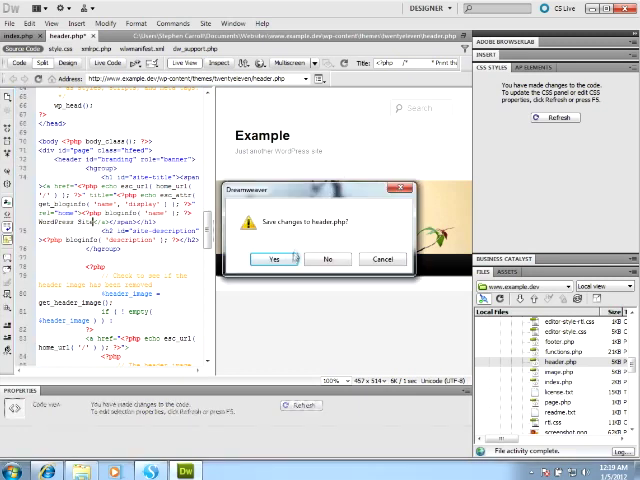
Step: Save header.php so Live View shows the site title 'Example WordPress Site'
click(275, 259)
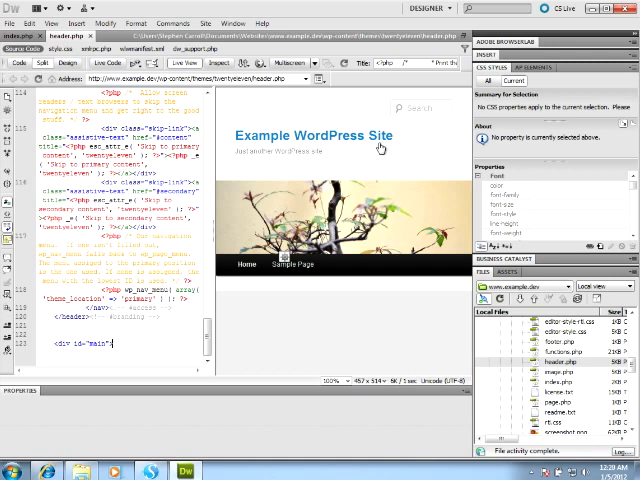
click(65, 23)
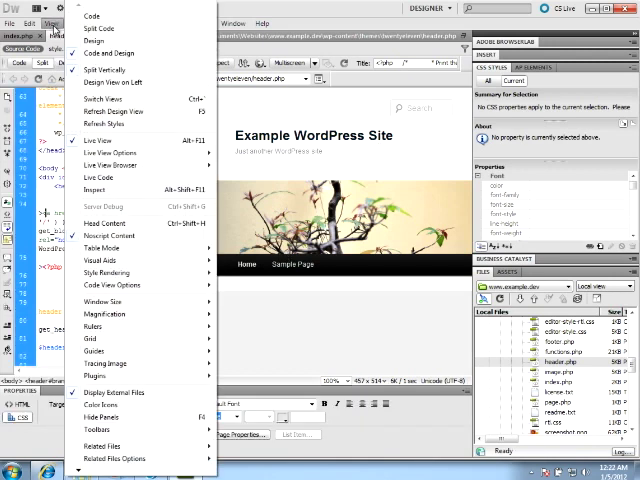
mouse_move(115, 272)
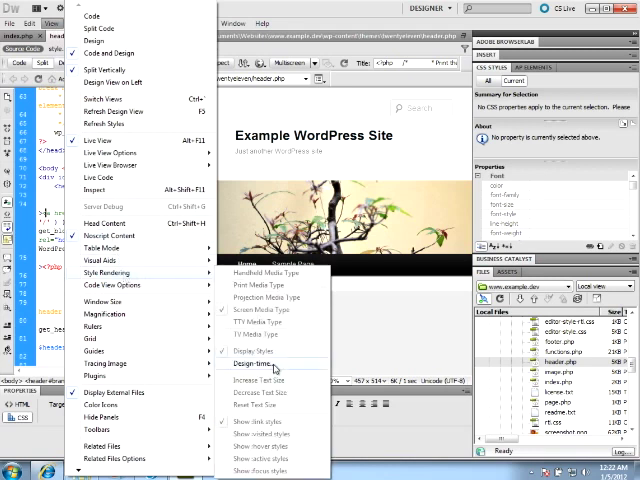
Step: Add the theme's style.css to header.php as a stylesheet shown only at design time
click(255, 363)
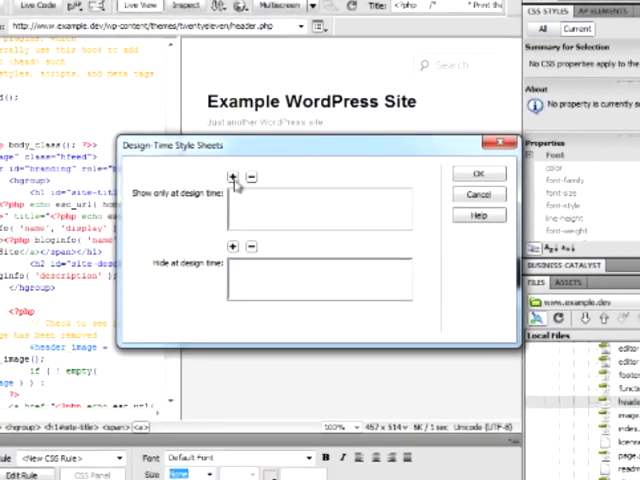
click(234, 177)
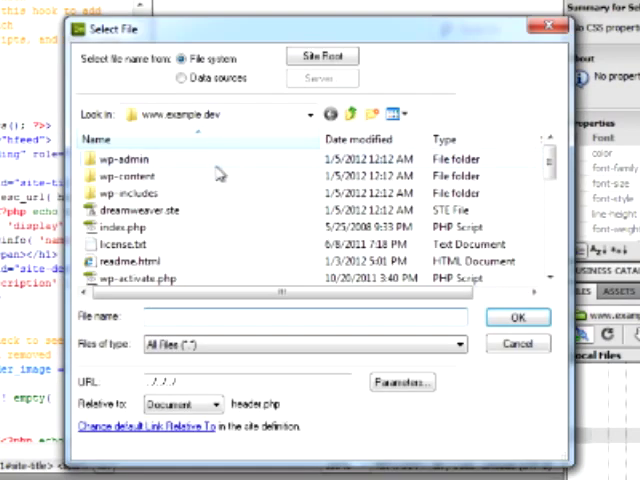
double_click(130, 176)
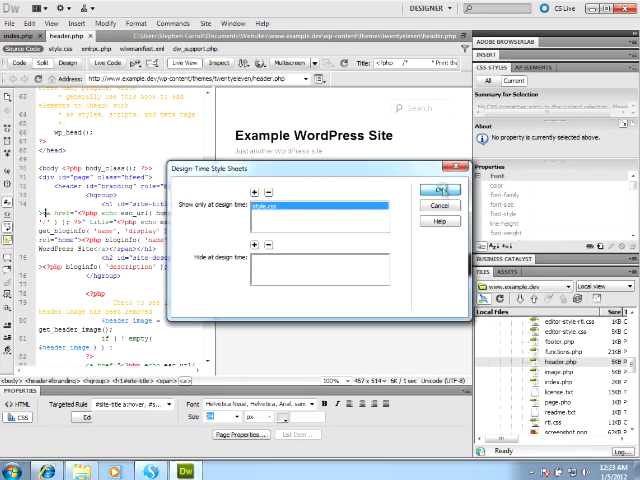
click(441, 190)
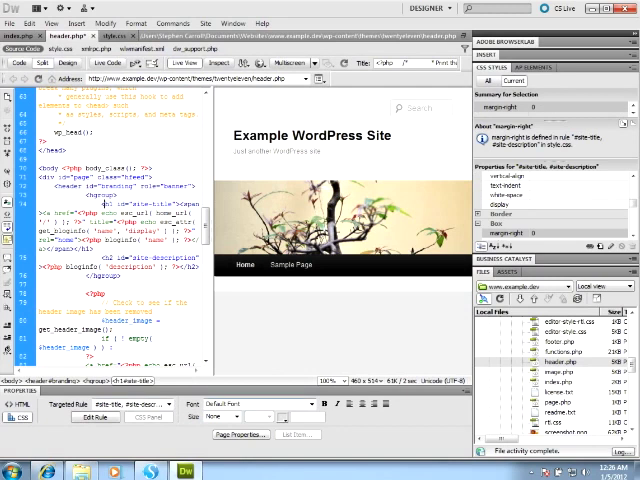